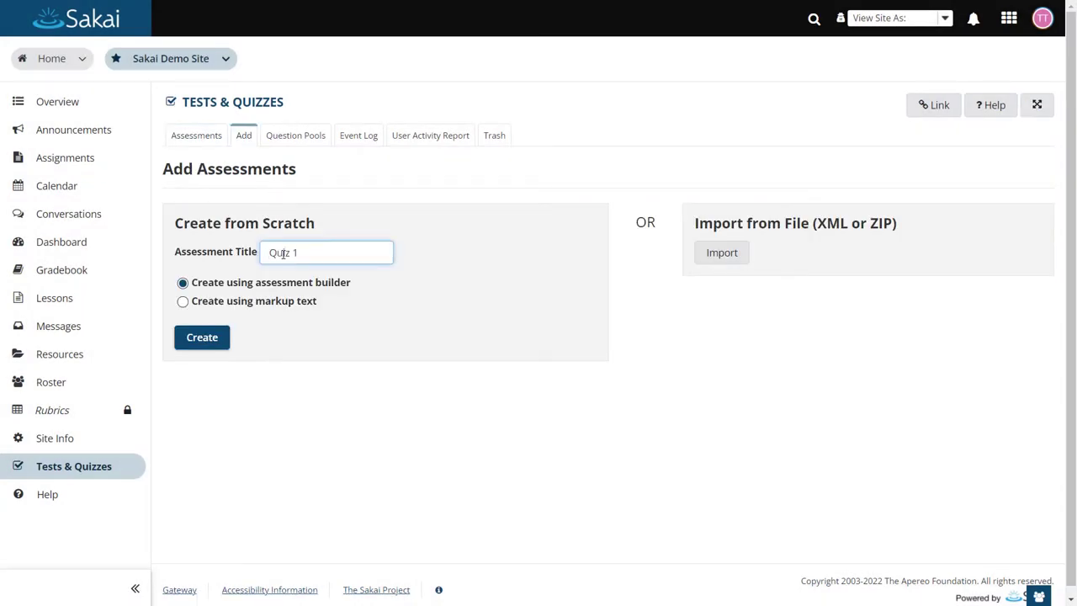
Create the new assessment Quiz 1 using the assessment builder.
left_click(202, 336)
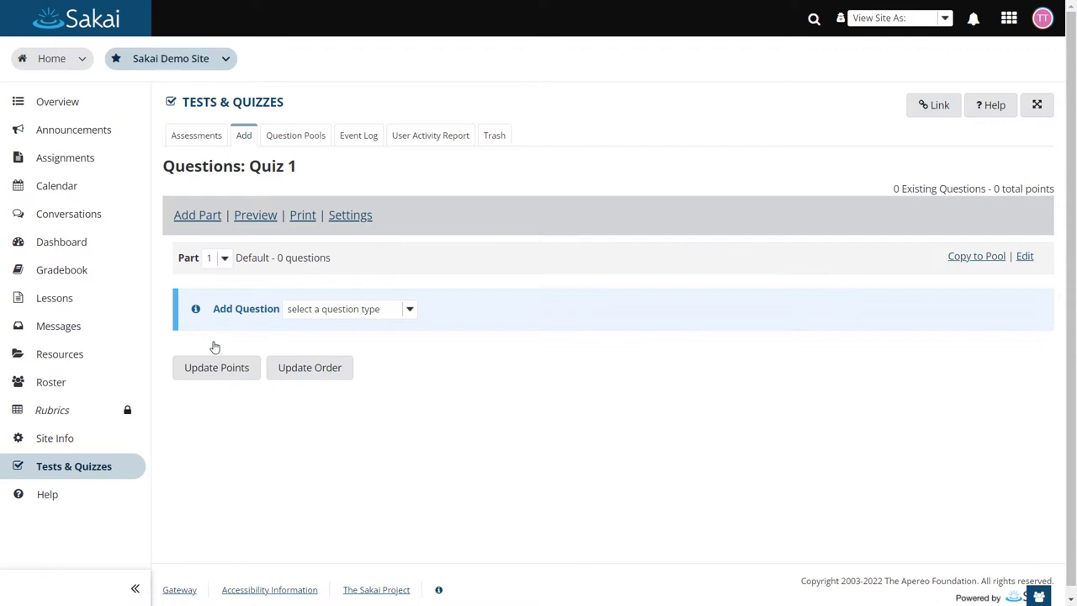
left_click(350, 310)
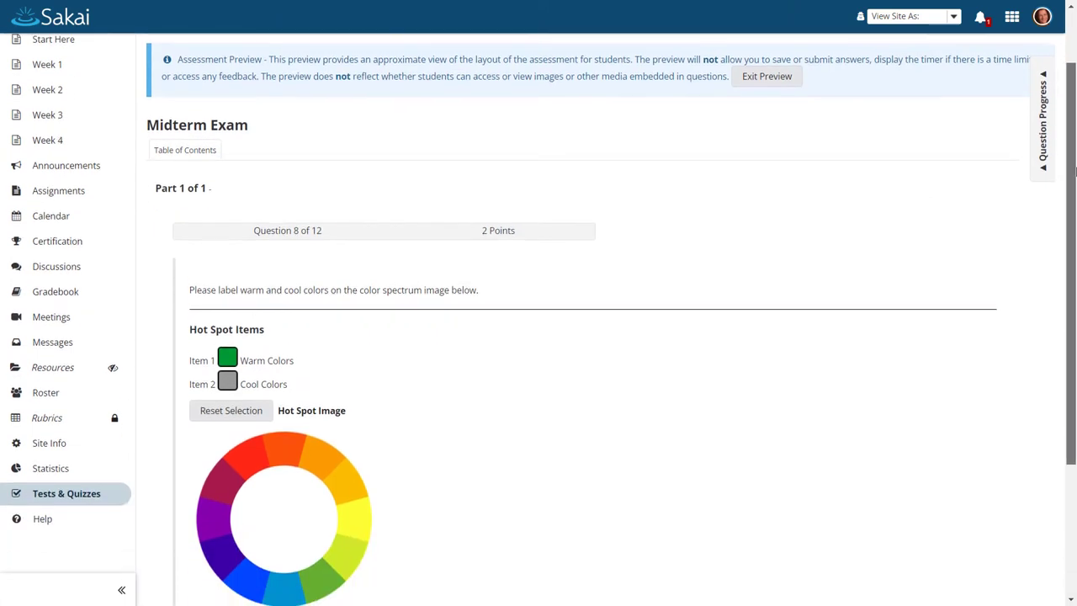
Show the Questions page of the Assessments quiz with its 10-question random pool draw.
left_click(226, 495)
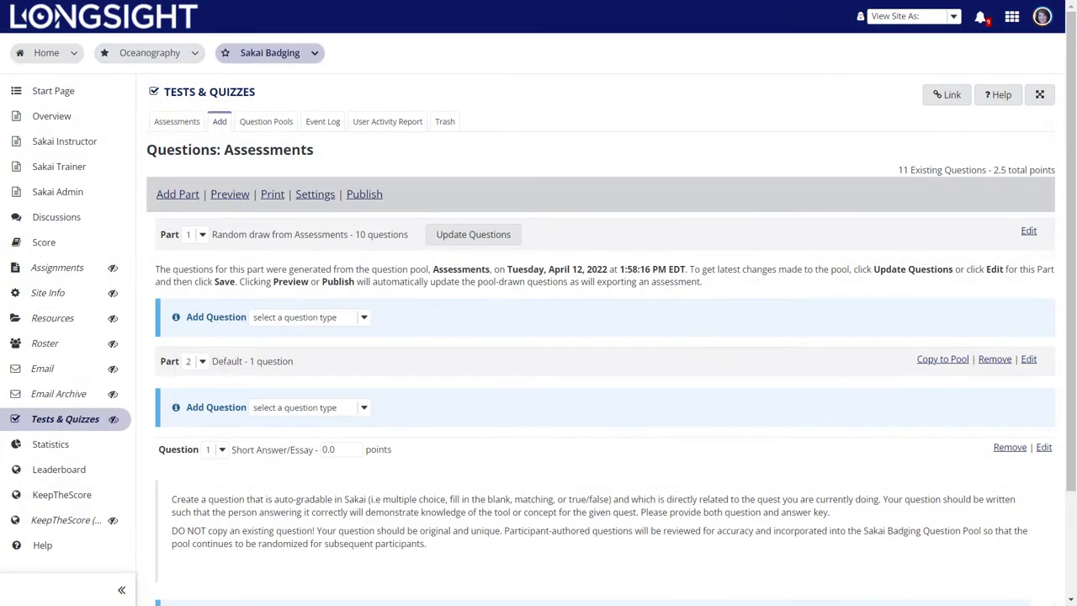
Bring up Quiz 1's Settings page showing the About this Assessment details.
left_click(266, 121)
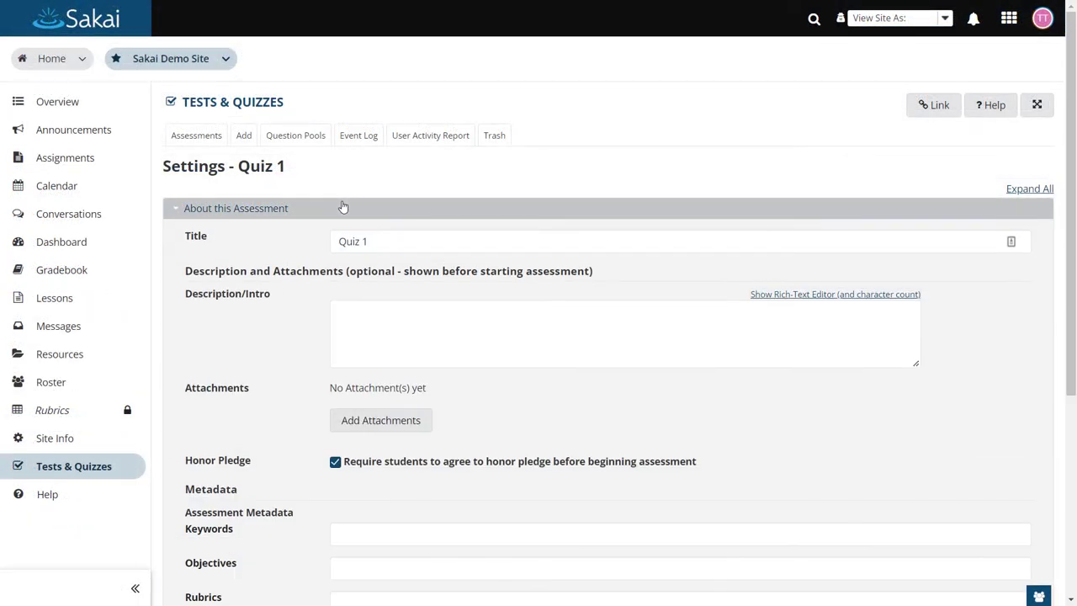
Review Quiz 1's IP restriction and access password options, leaving sections collapsed.
left_click(235, 209)
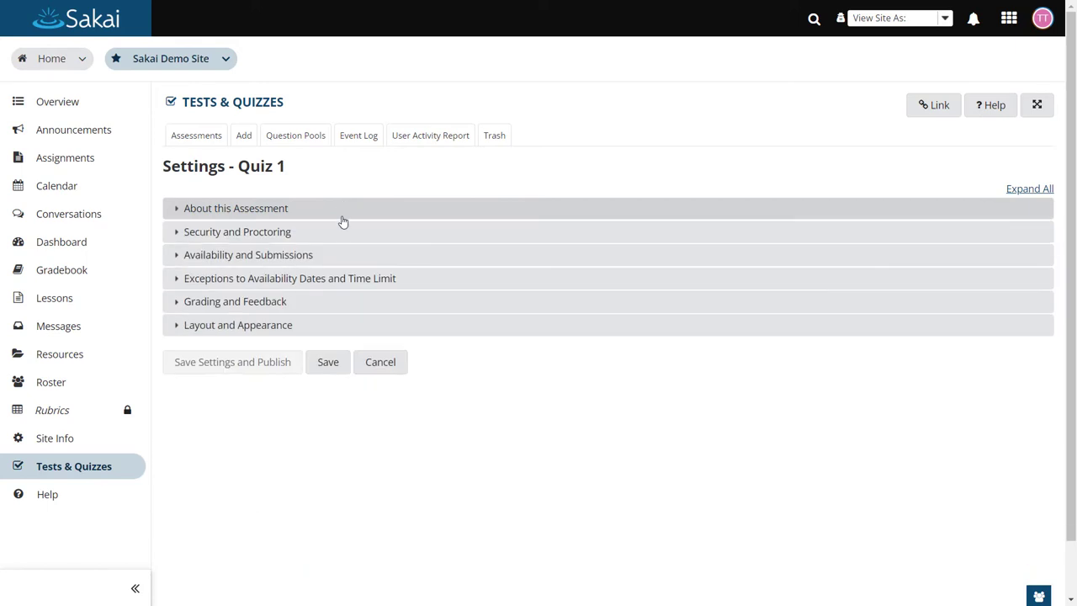
left_click(238, 233)
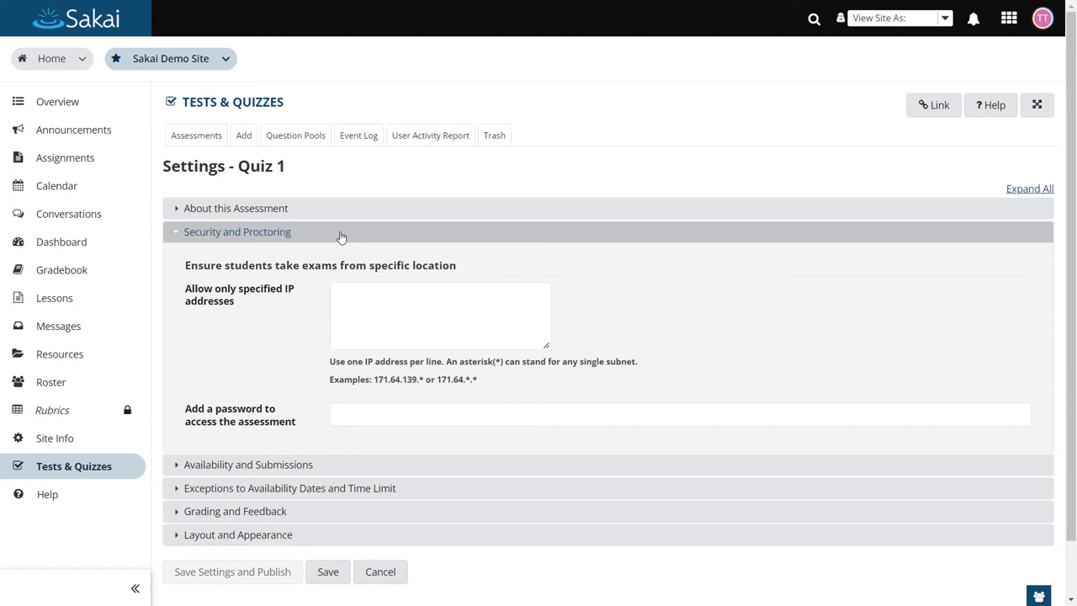
left_click(237, 232)
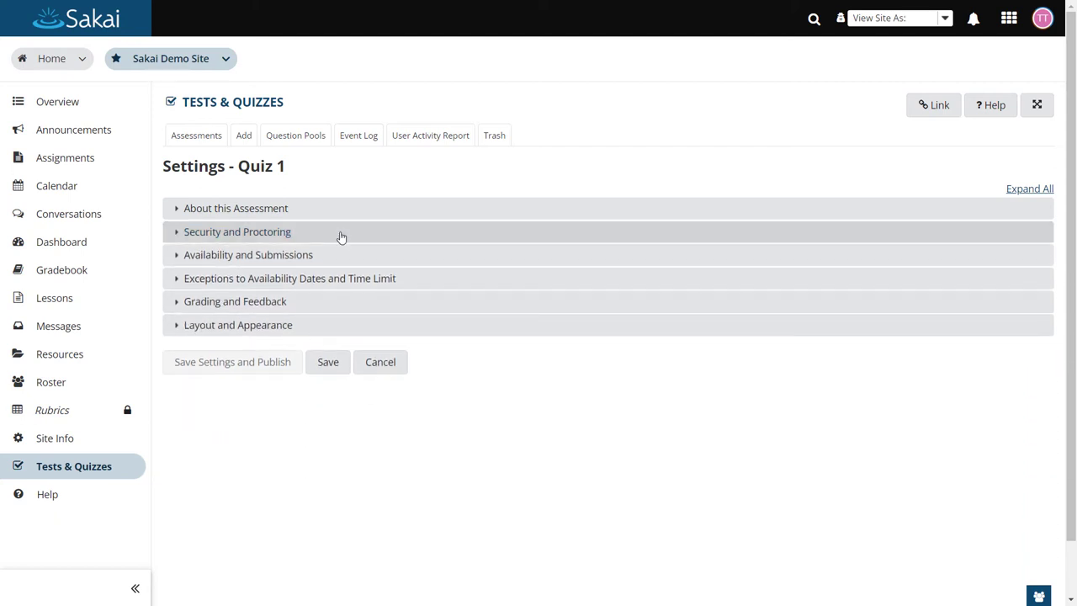
left_click(249, 254)
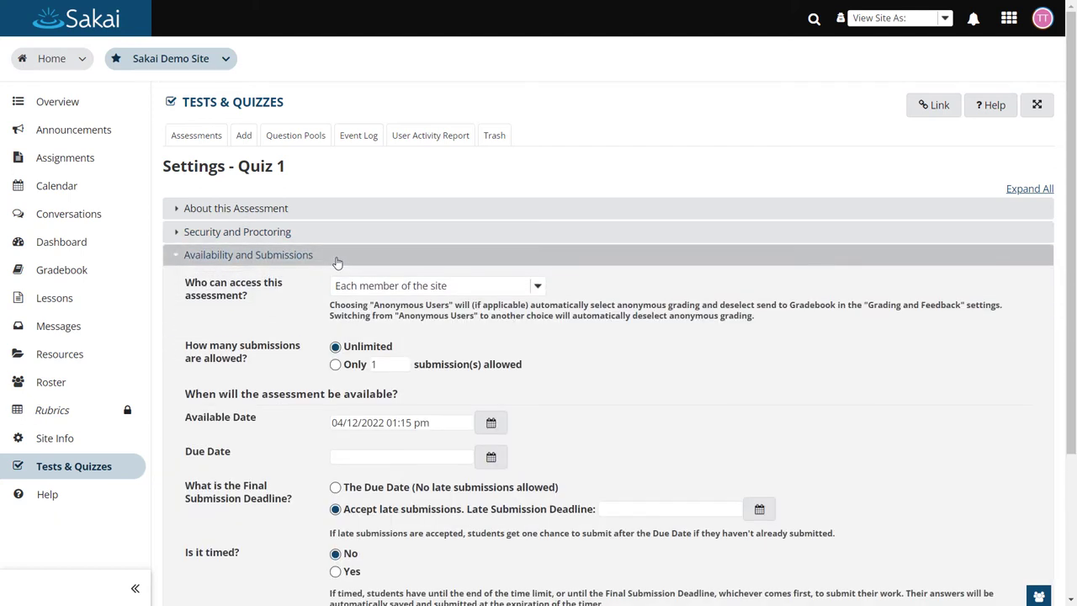
scroll("down", 3)
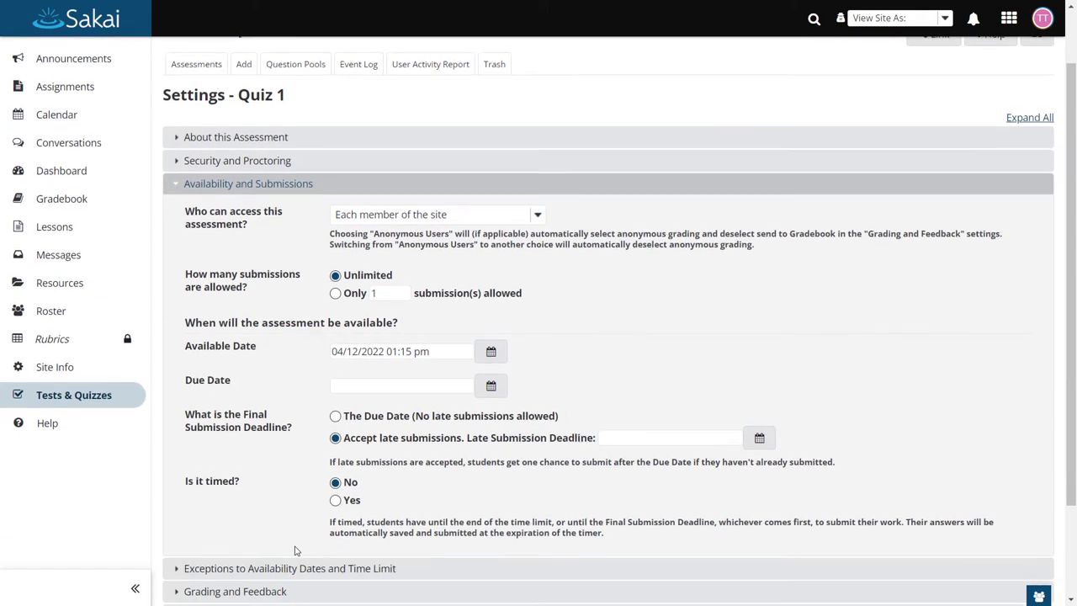
scroll("down", 3)
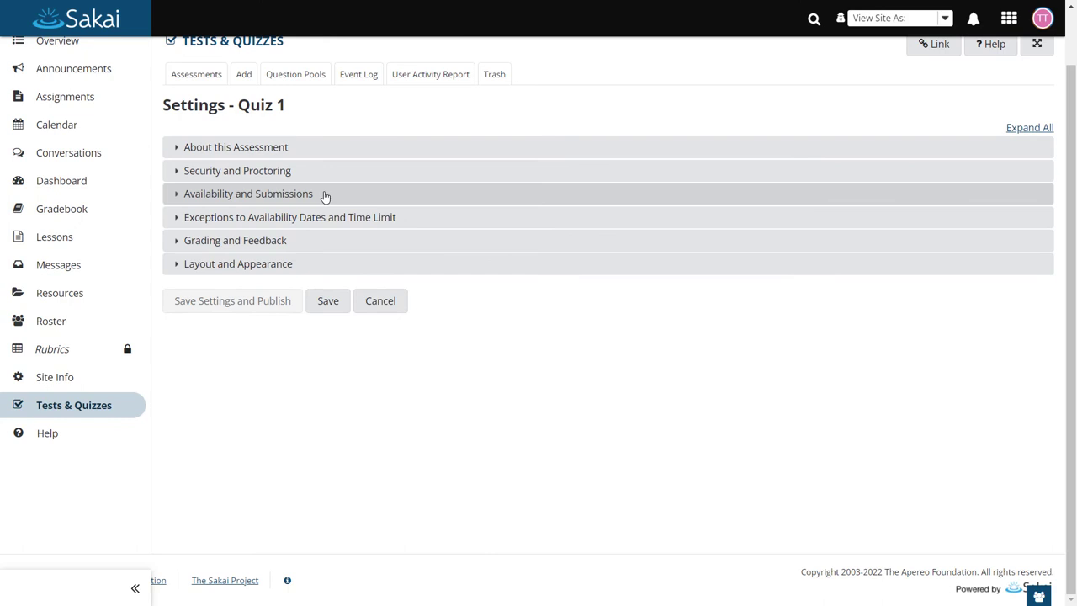
Review the per-user and per-group exceptions, then show Grading and Feedback with highest score recorded.
left_click(290, 218)
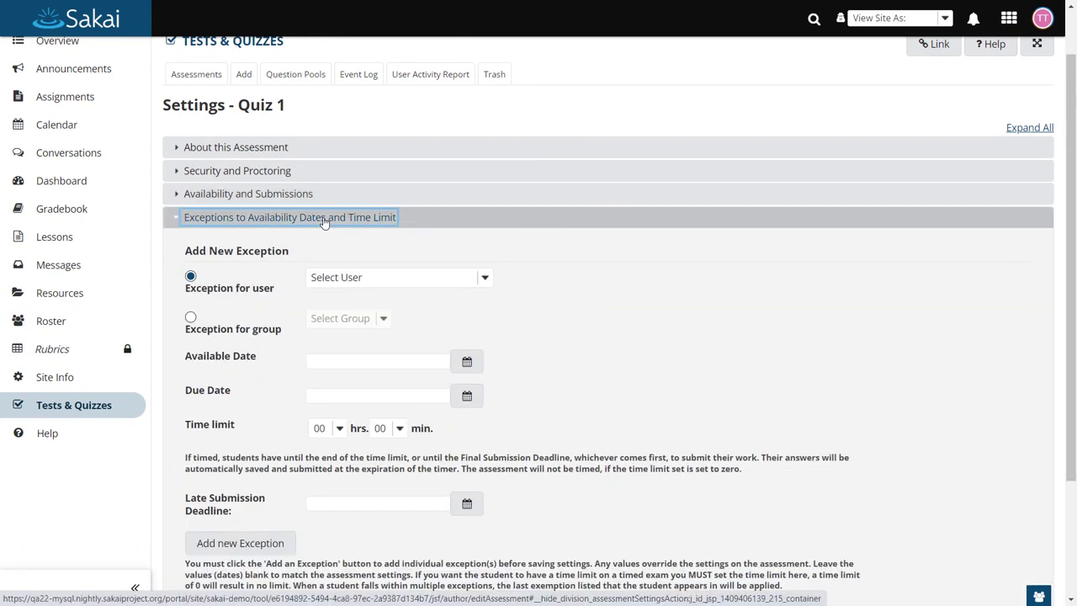
scroll("down", 3)
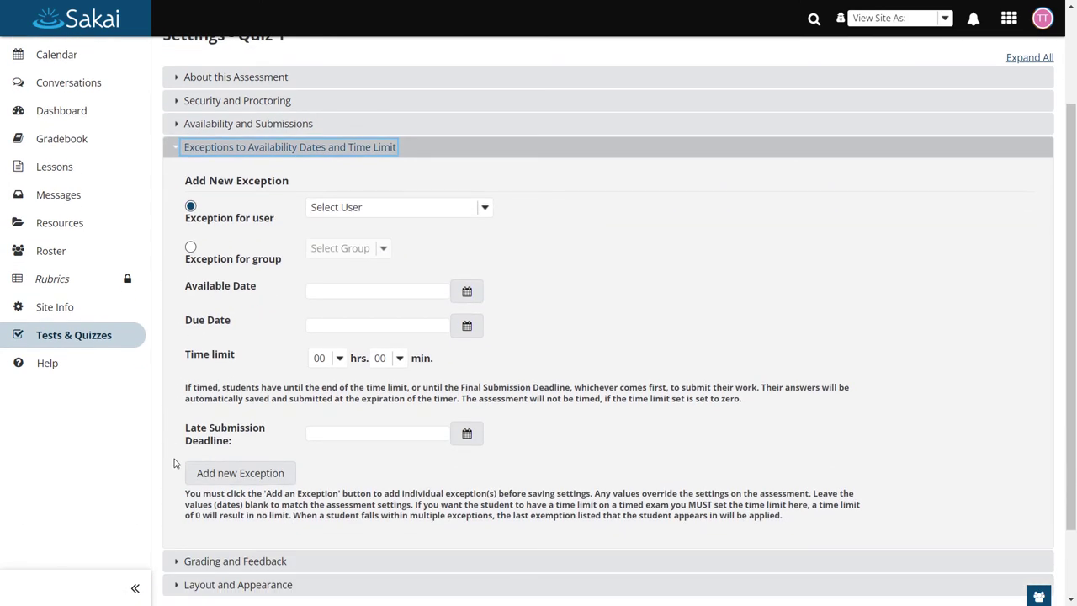
scroll("down", 3)
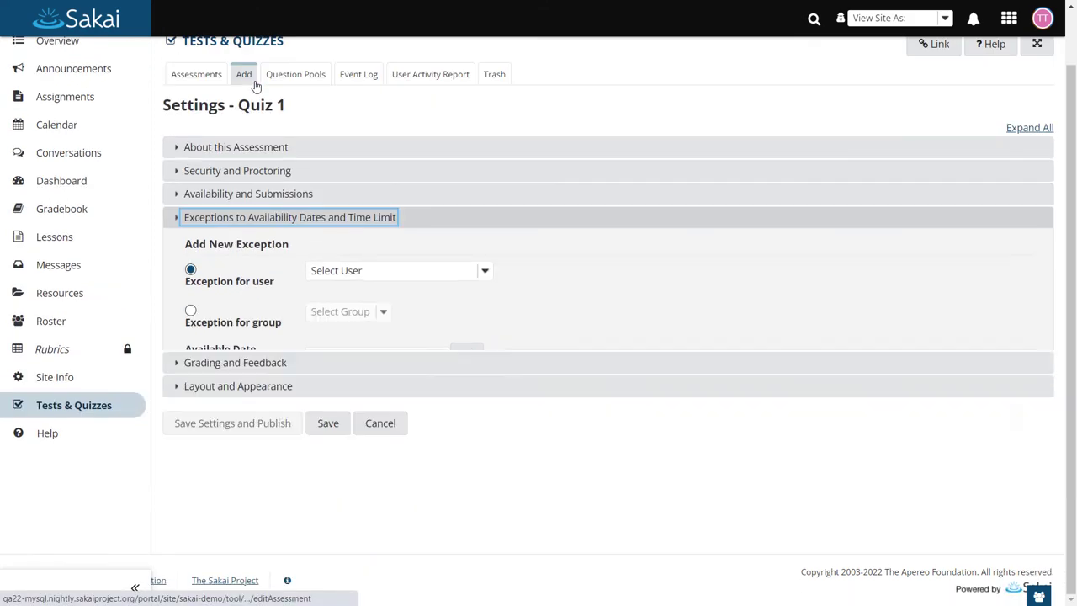
left_click(236, 239)
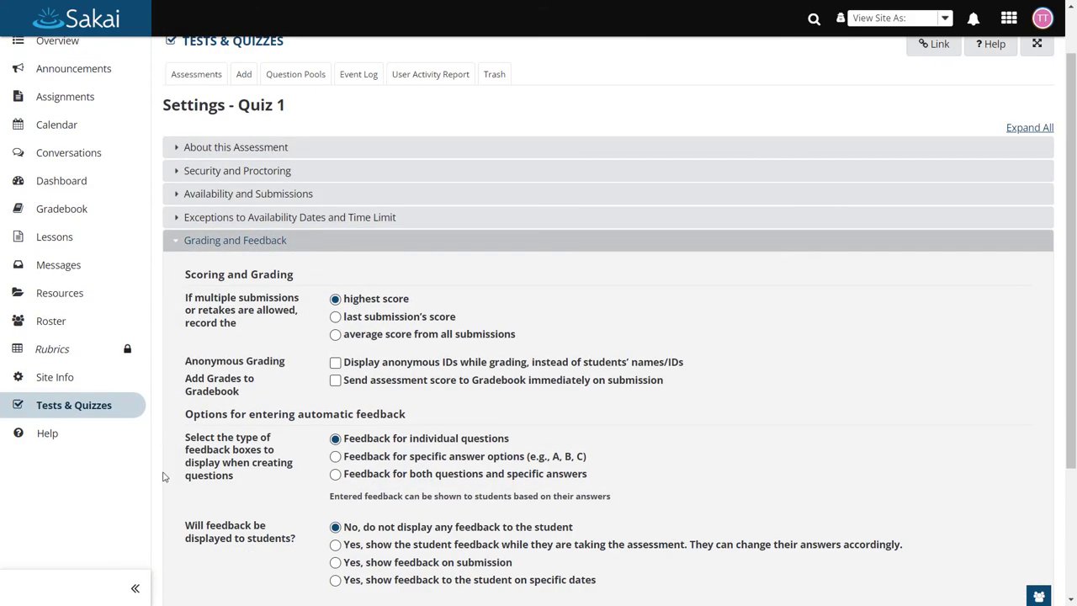
scroll("down", 3)
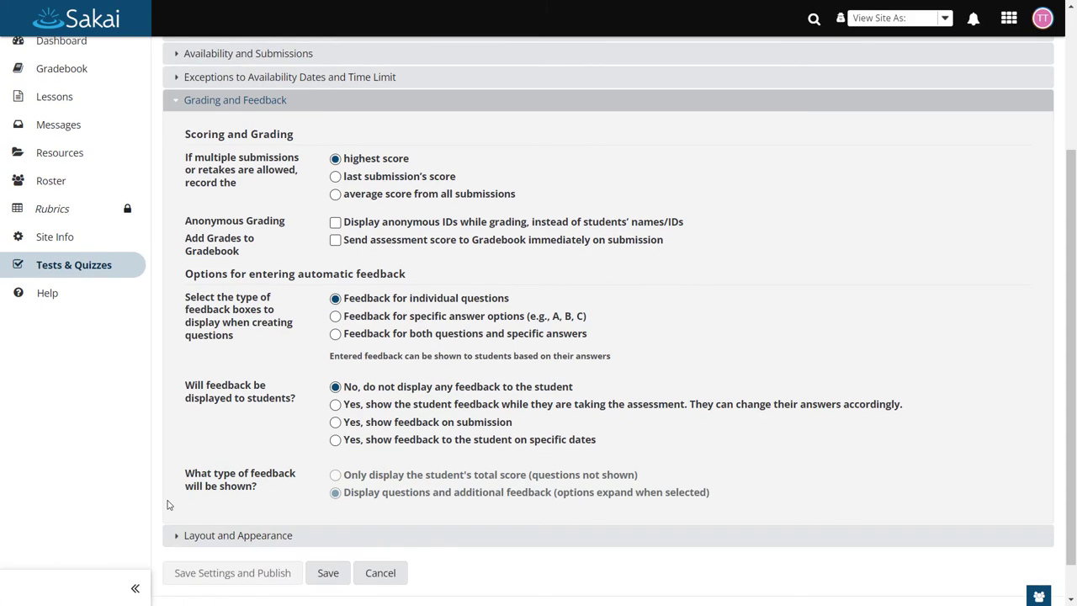